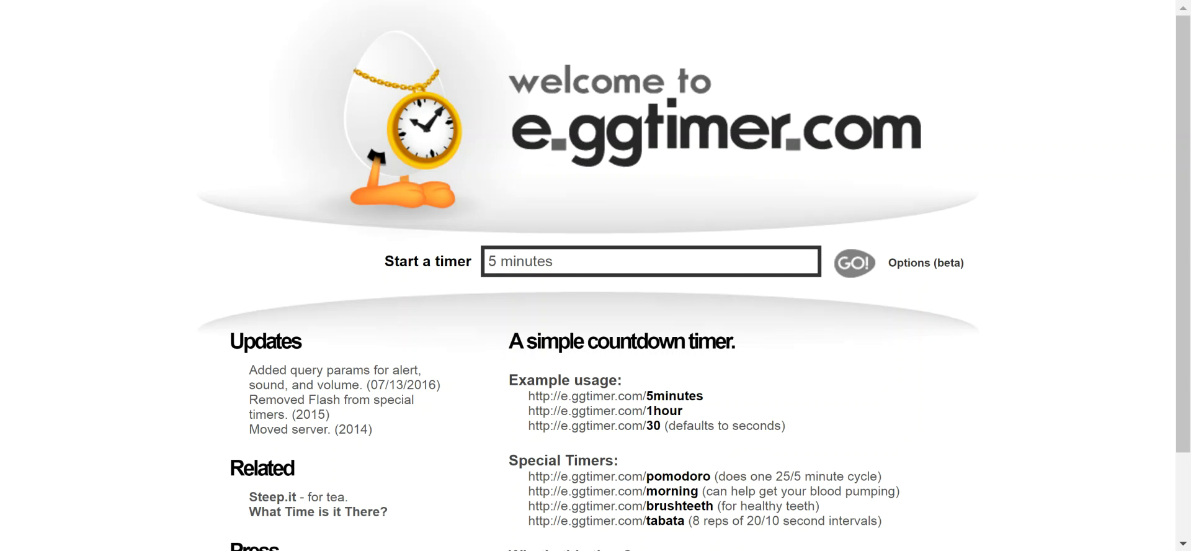
mouse_move(528, 155)
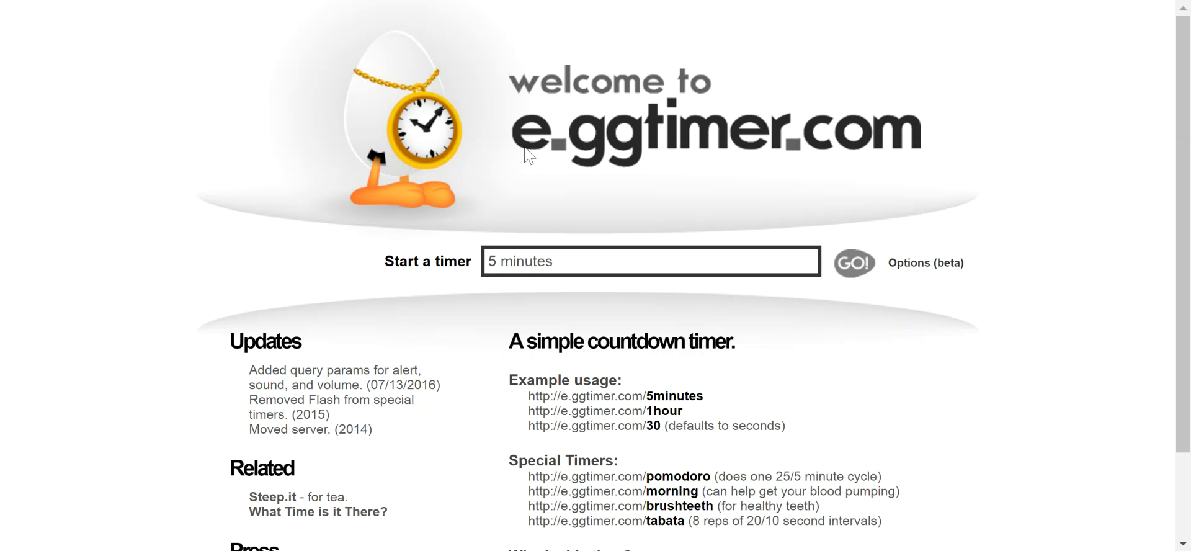
mouse_move(618, 159)
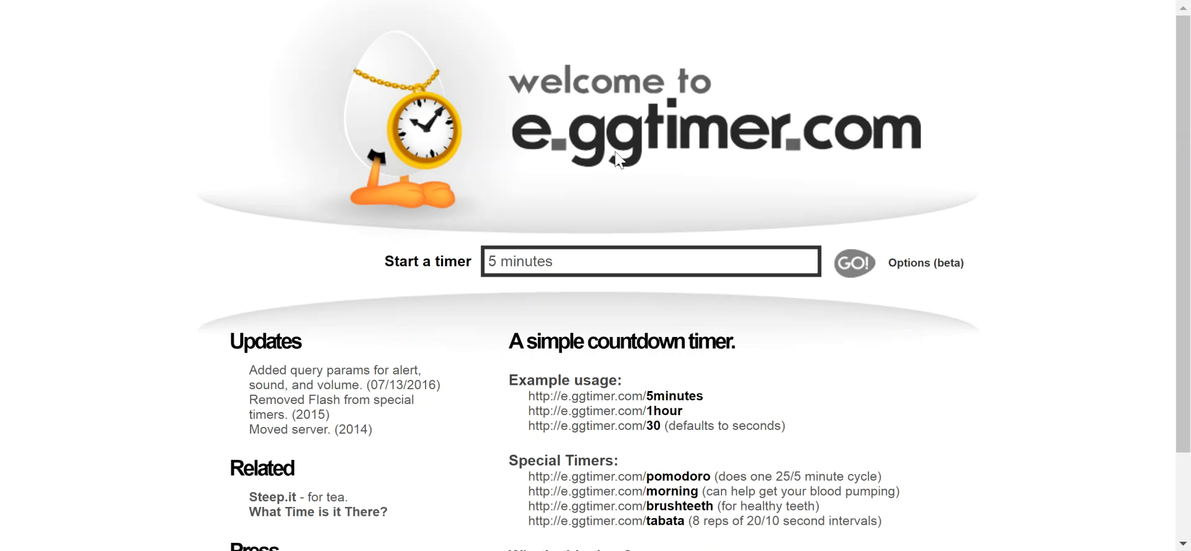
mouse_move(797, 155)
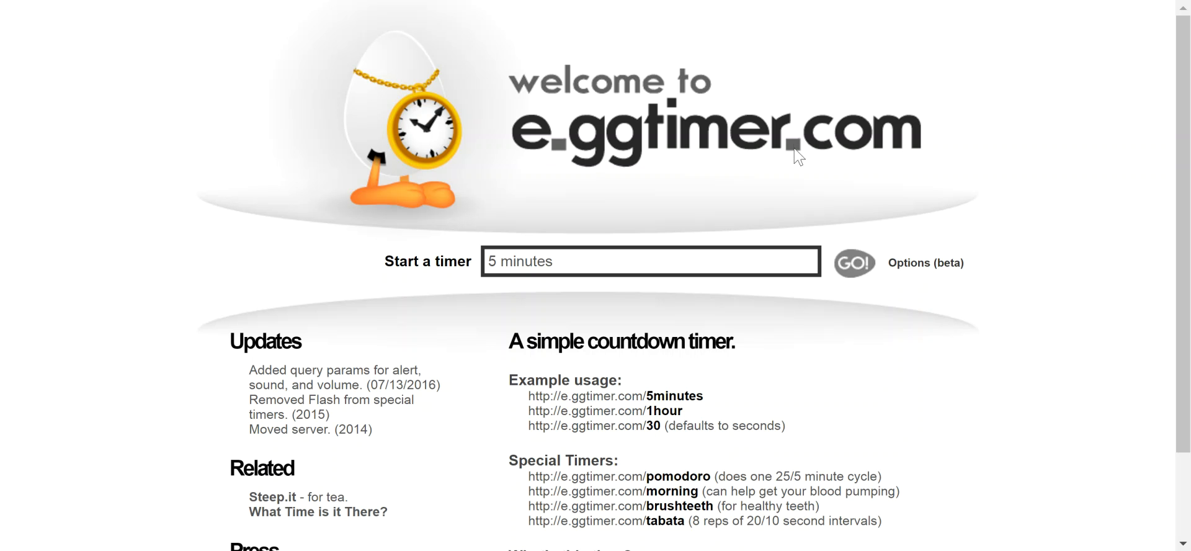
mouse_move(787, 207)
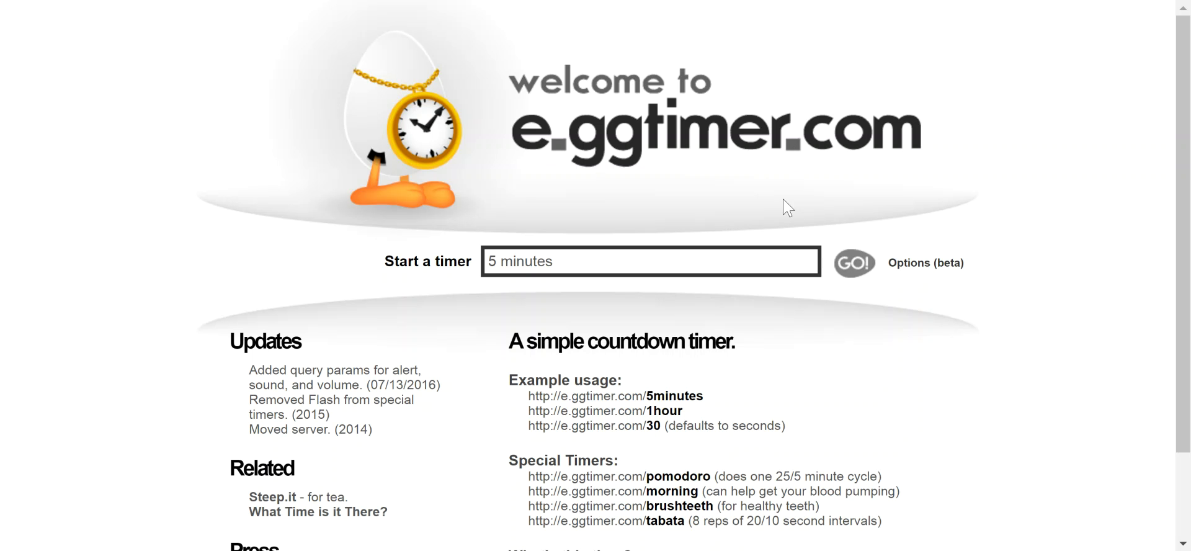
Replace the 5 in the Start a timer box with 30, giving a 30-minute duration
scroll(down, 3)
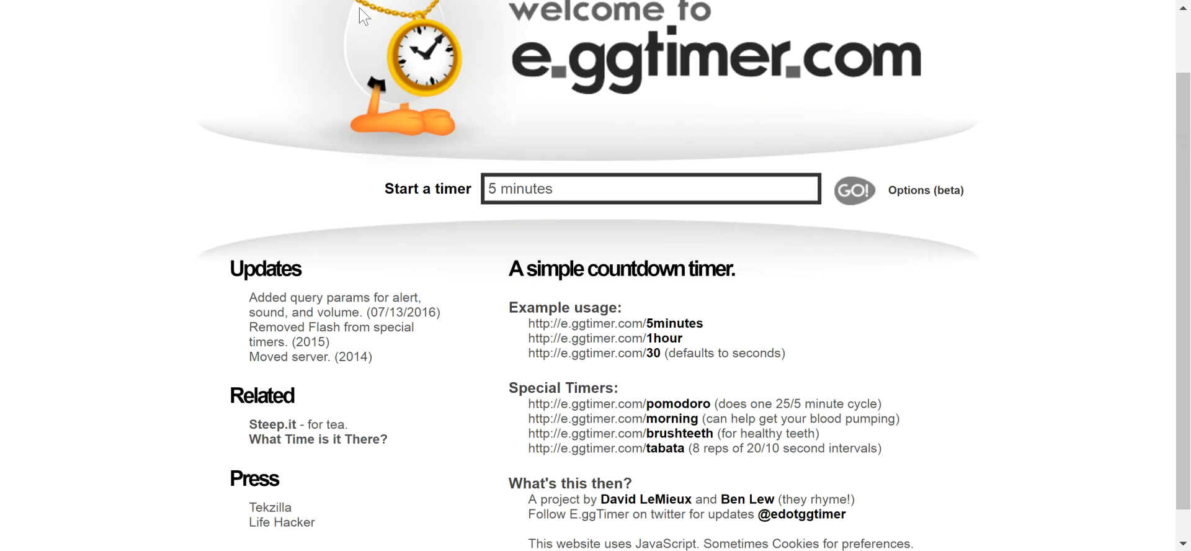
mouse_move(964, 405)
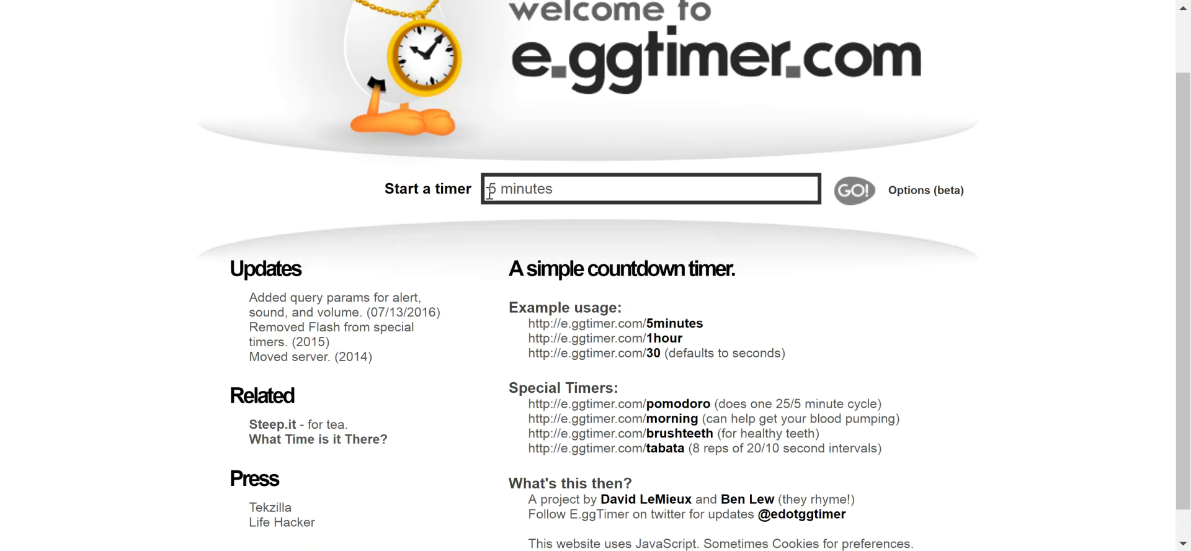
double_click(493, 189)
text(30)
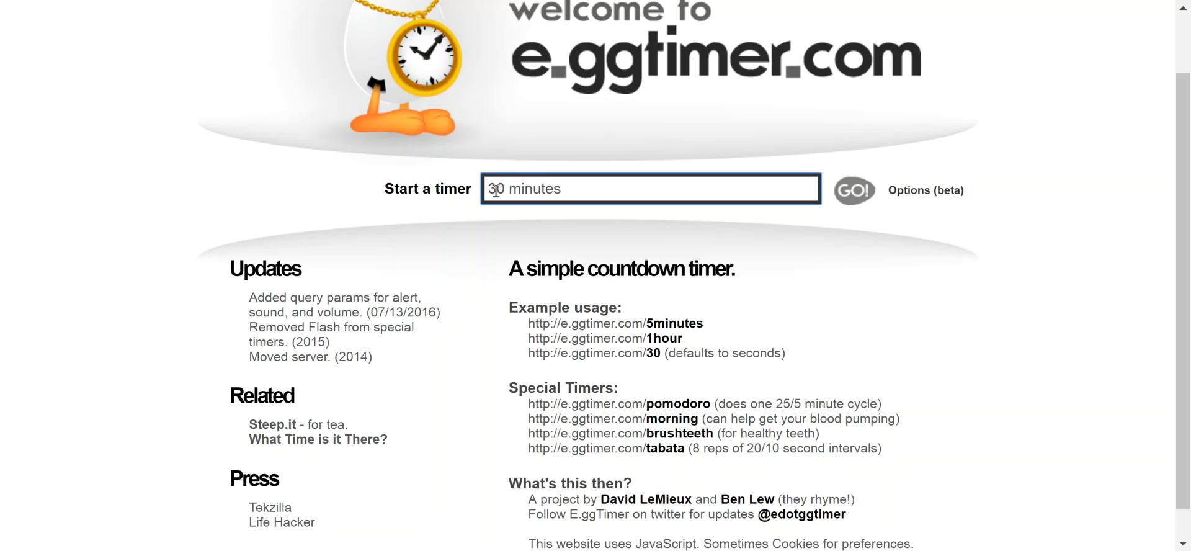
double_click(499, 189)
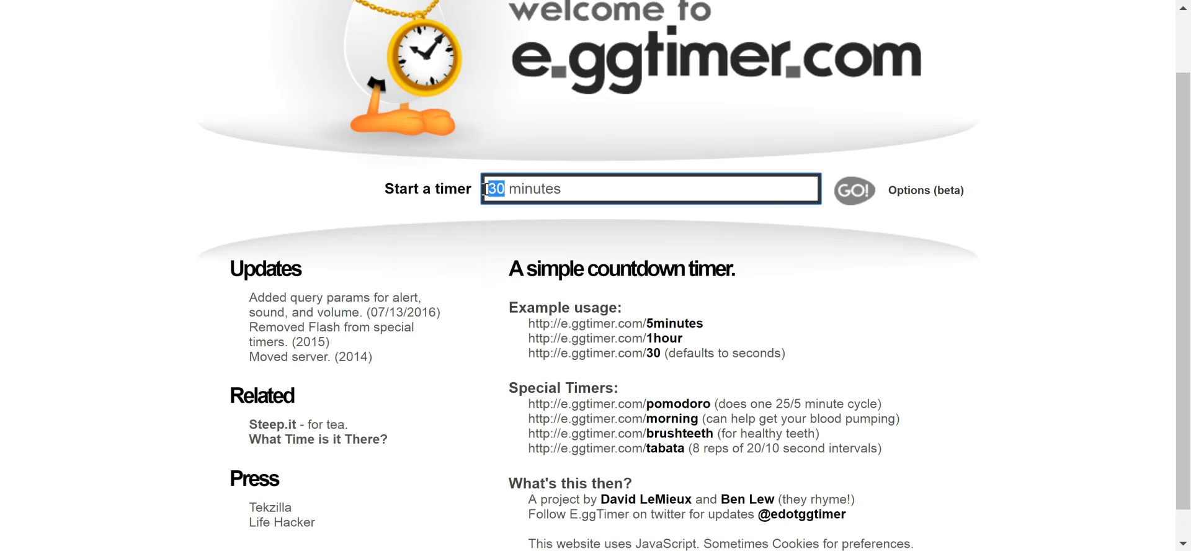
click(650, 189)
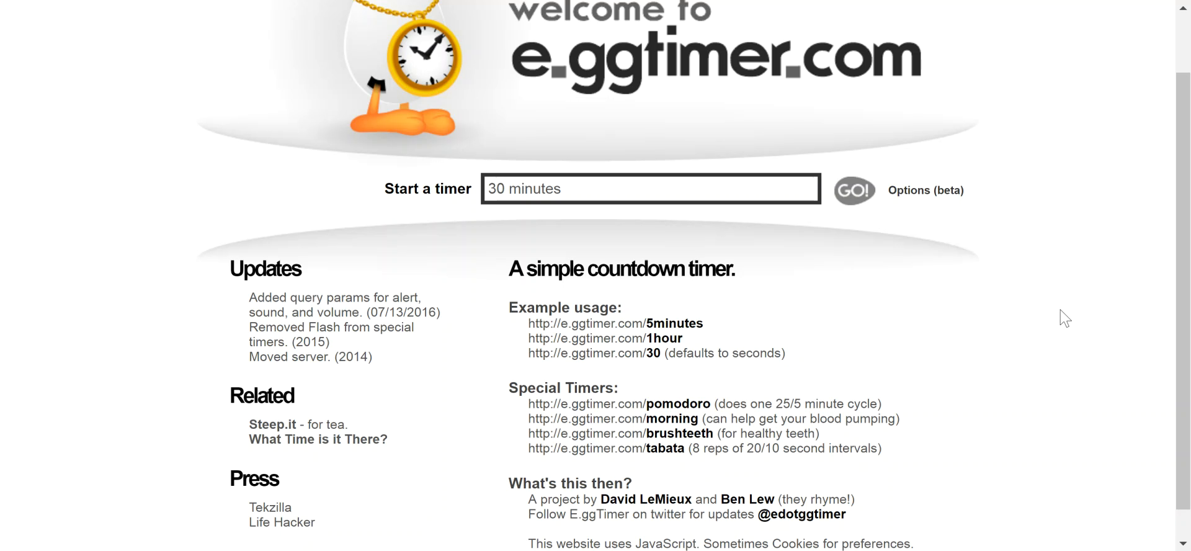
mouse_move(1021, 335)
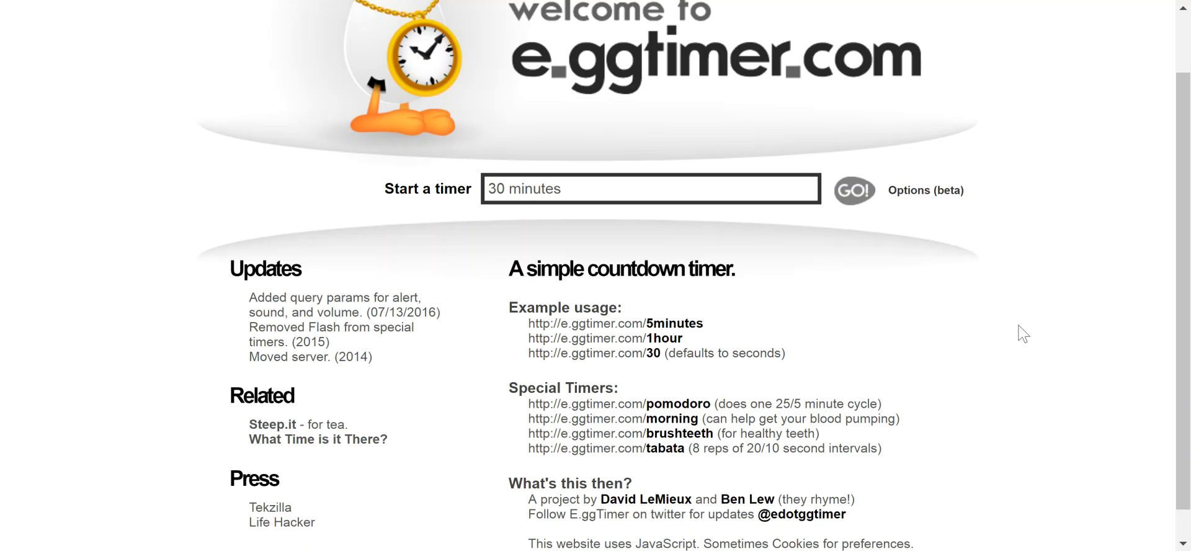
mouse_move(998, 318)
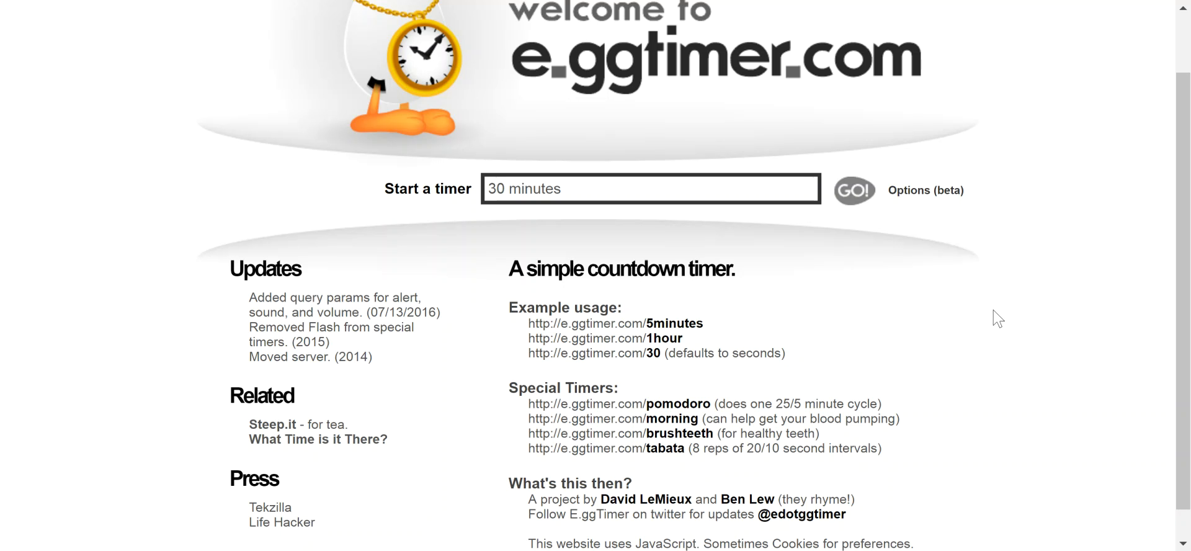